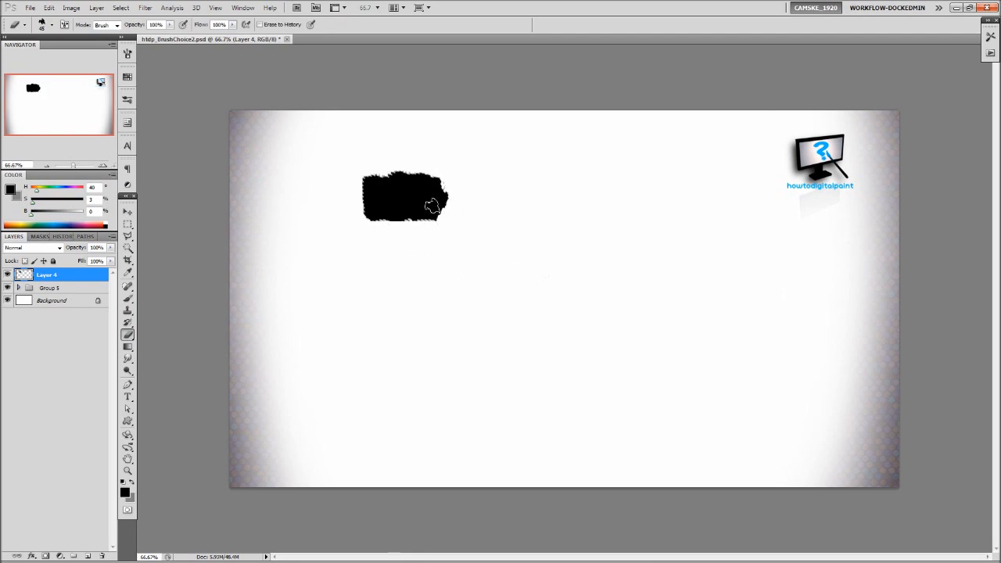
- Save the black painted shape as a brush preset and drag it right with the Move tool
{"action": "left_click", "coordinate": [50, 7]}
{"action": "type", "text": "gg"}
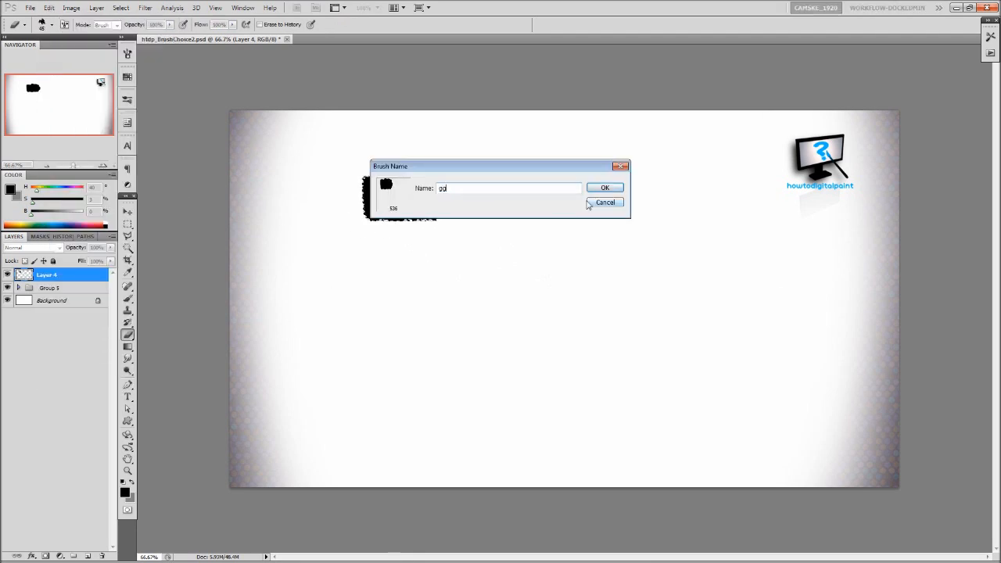
{"action": "left_click", "coordinate": [72, 8]}
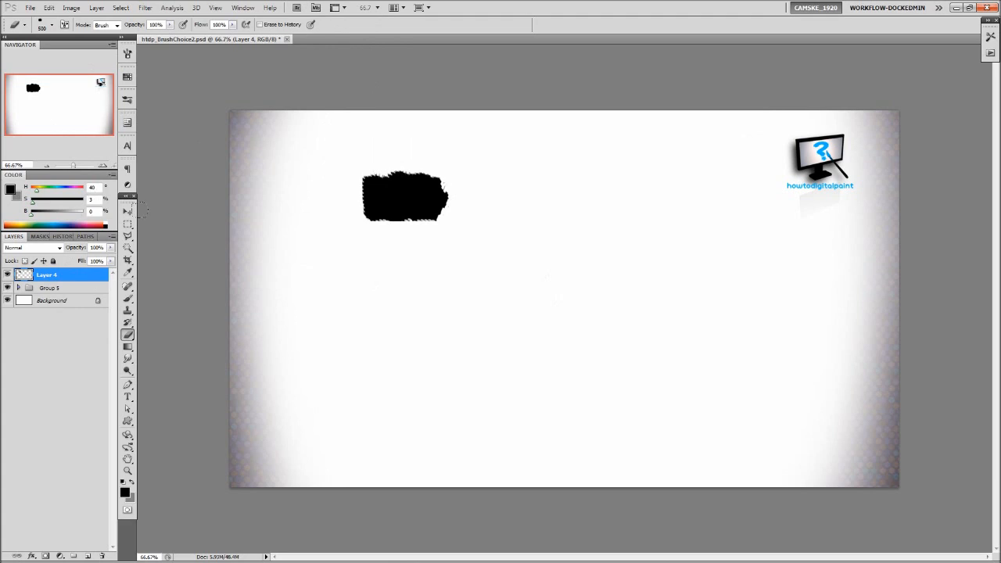
{"action": "left_click", "coordinate": [128, 370]}
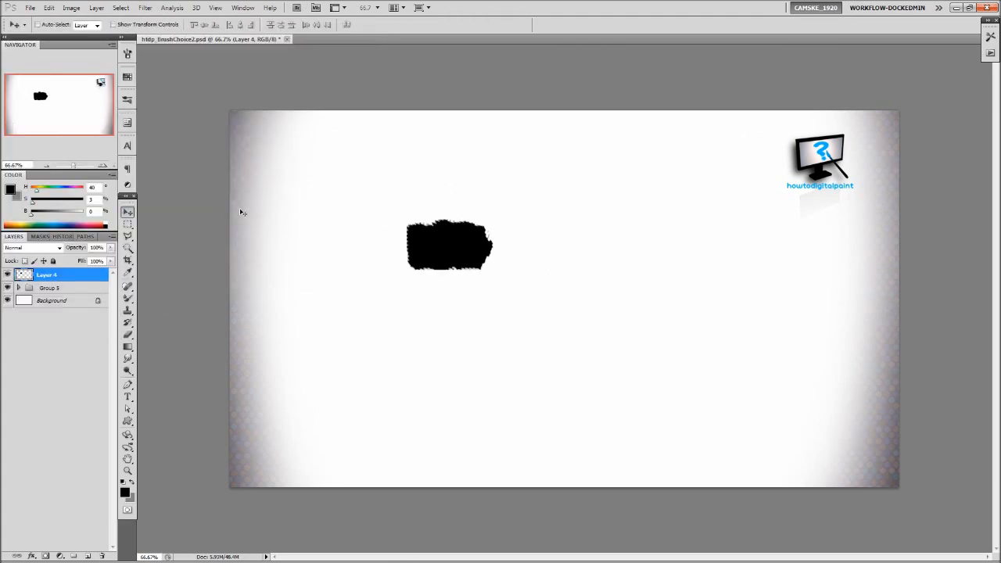
- Review the brush tip options in the Brush panel before clearing the painted layer
{"action": "left_click", "coordinate": [128, 53]}
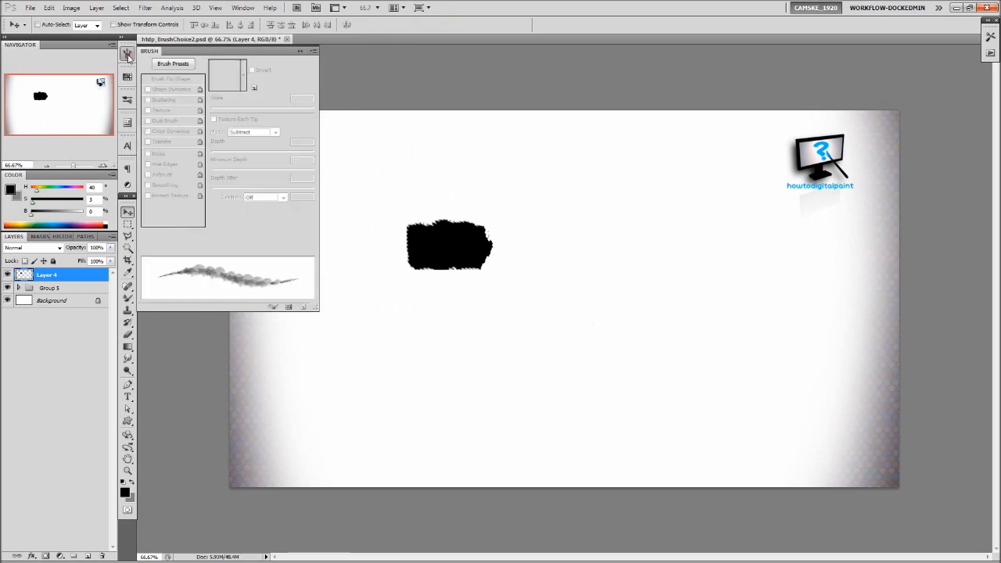
{"action": "left_click", "coordinate": [163, 109]}
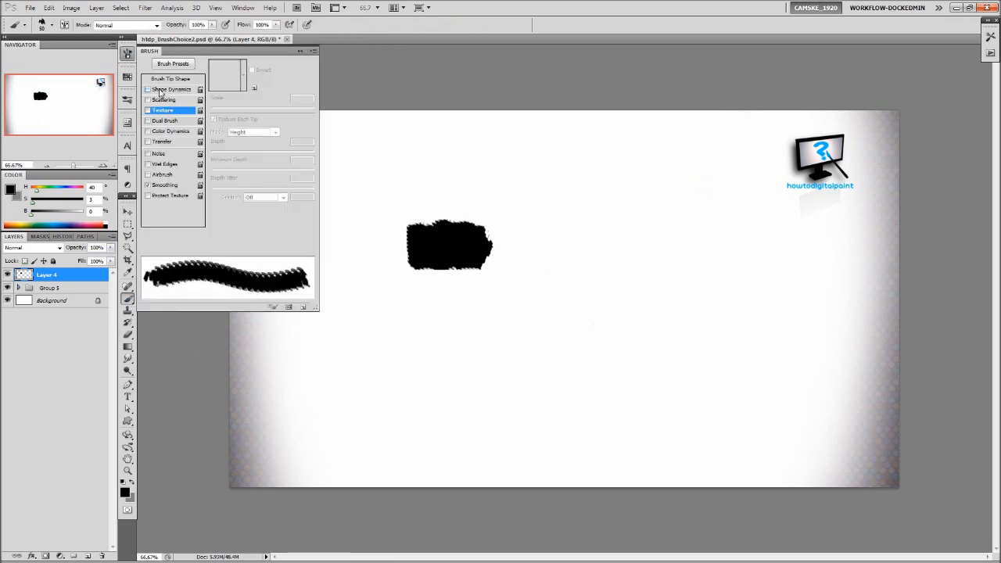
{"action": "left_click", "coordinate": [173, 89]}
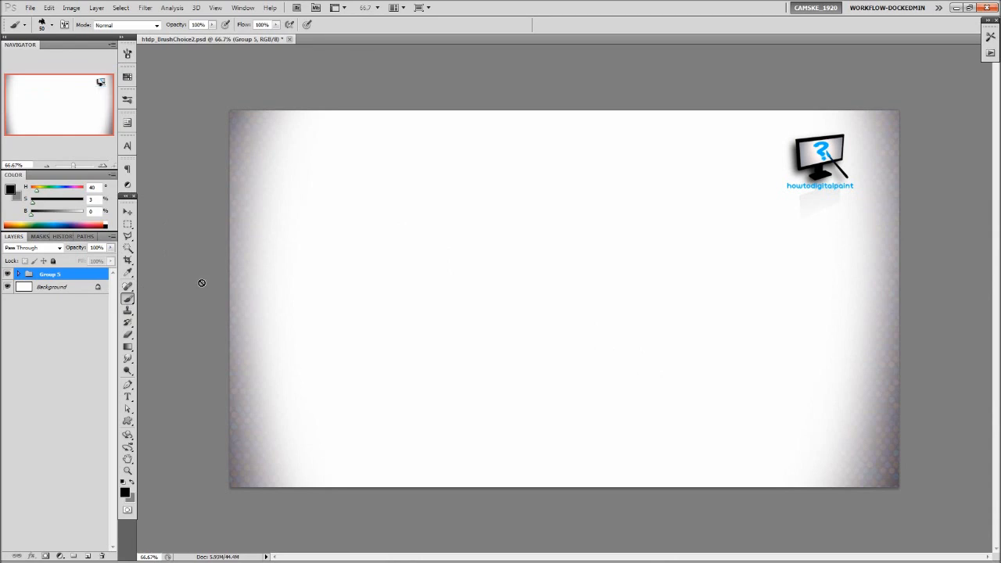
{"action": "mouse_move", "coordinate": [100, 523]}
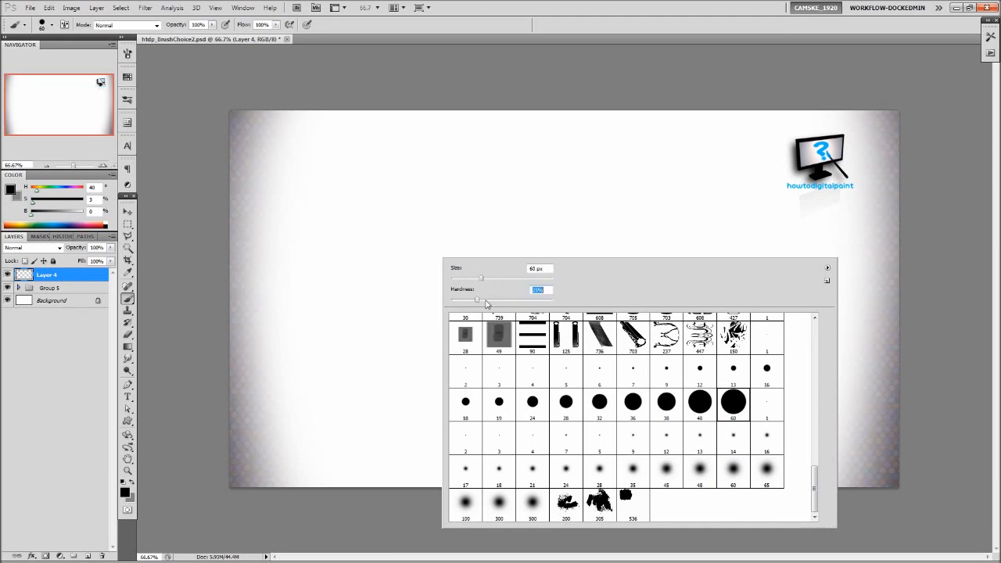
- Load a saved .abr brush set through the Brush Preset picker's Load Brushes command
{"action": "left_click", "coordinate": [826, 269]}
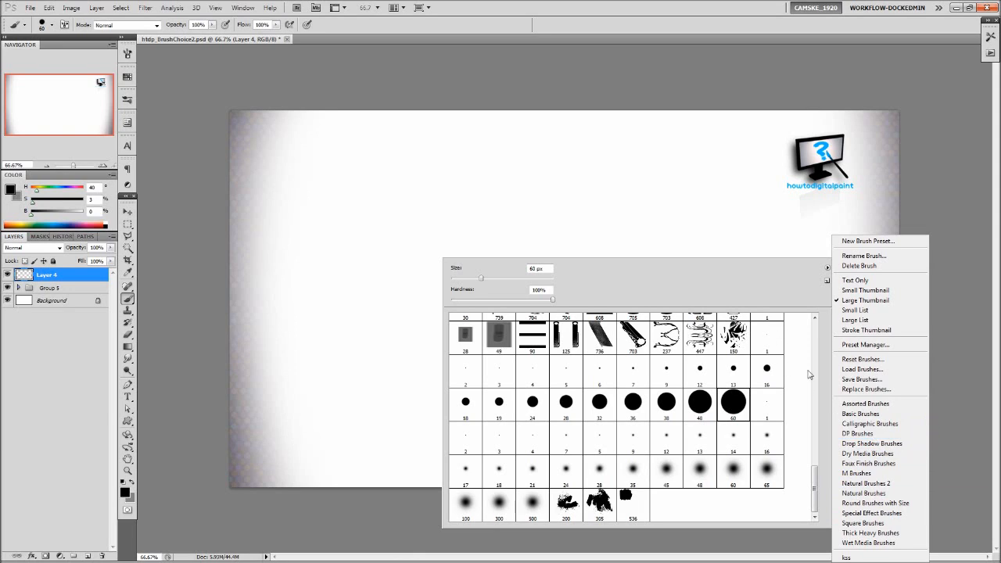
{"action": "mouse_move", "coordinate": [862, 369]}
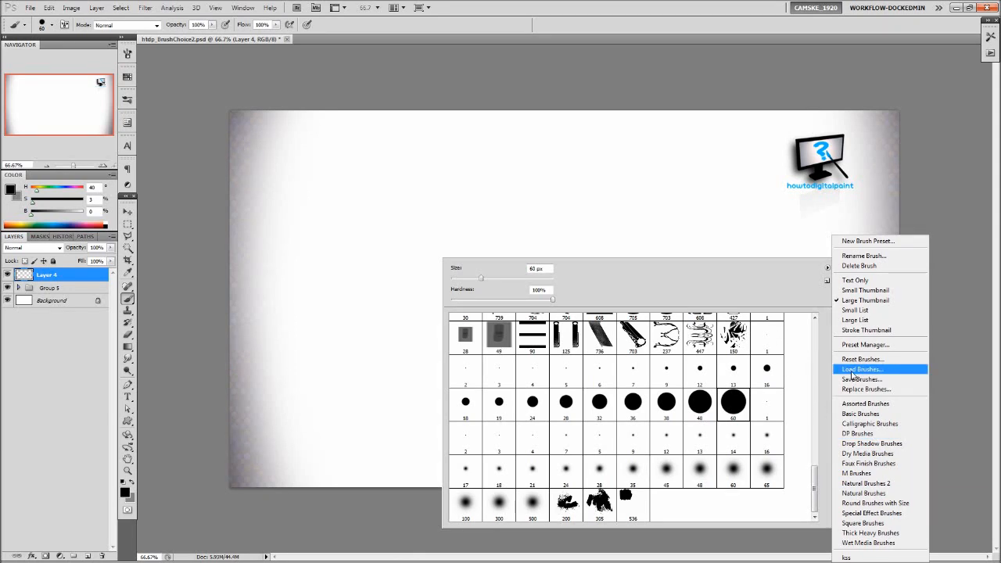
{"action": "left_click", "coordinate": [860, 369]}
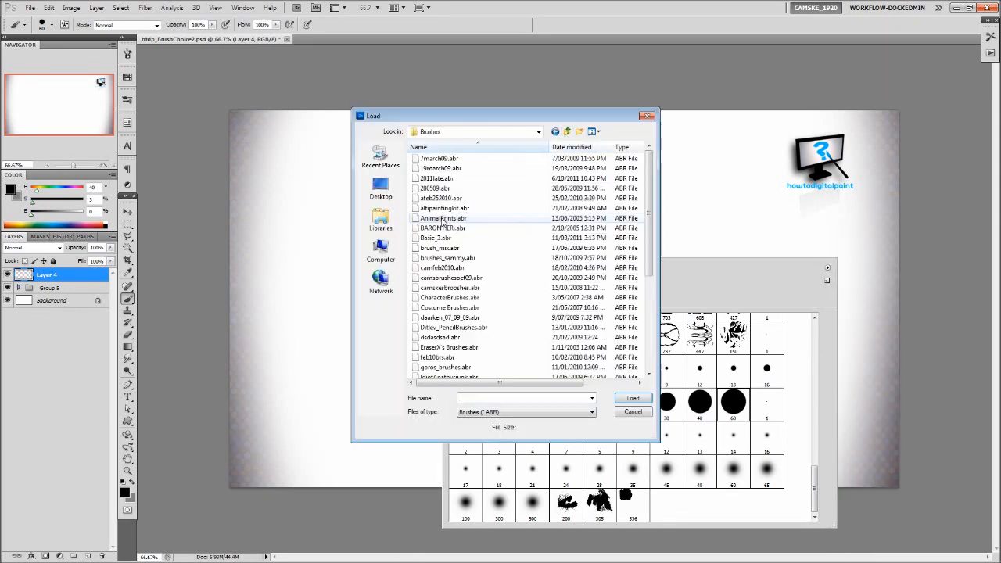
{"action": "scroll", "scroll_direction": "down", "scroll_amount": 3}
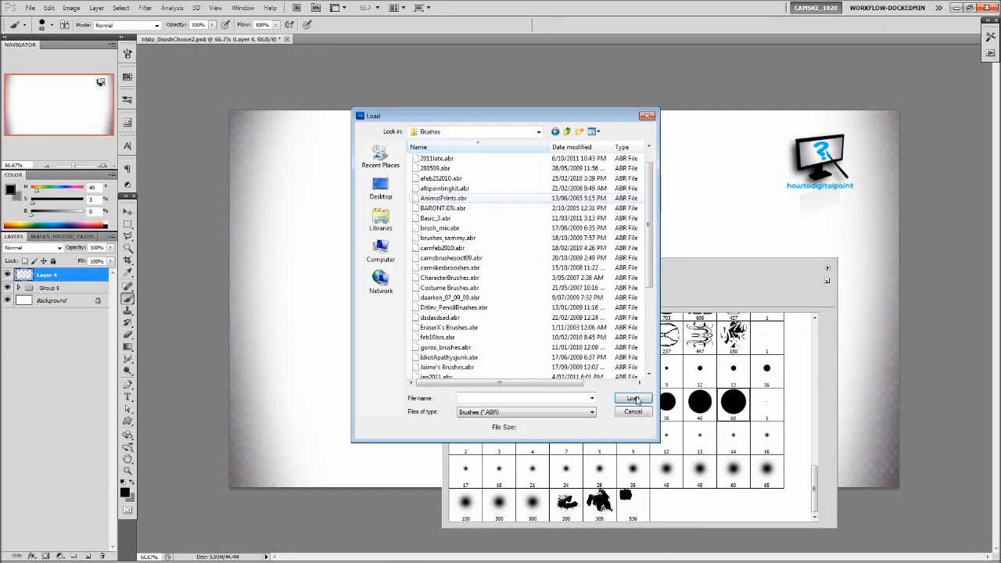
{"action": "left_click", "coordinate": [632, 400]}
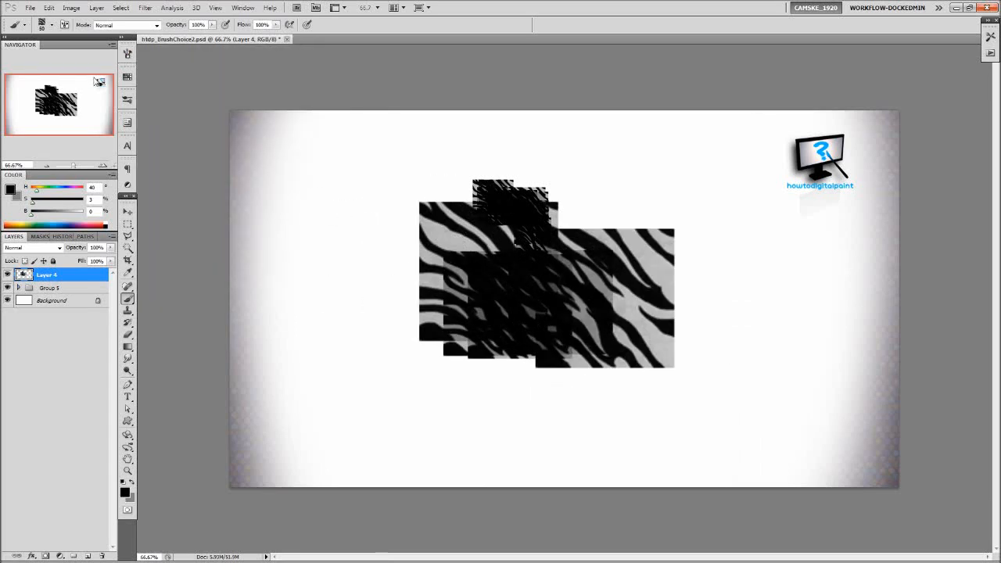
- Show the Tool Presets panel, then switch to the Actions panel in Button Mode
{"action": "left_click", "coordinate": [53, 25]}
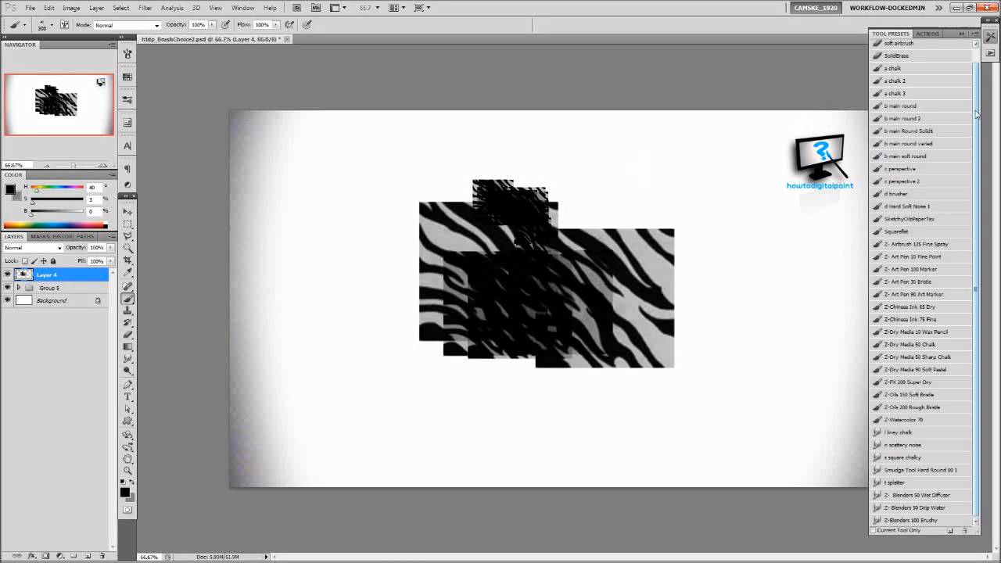
{"action": "left_click", "coordinate": [977, 35]}
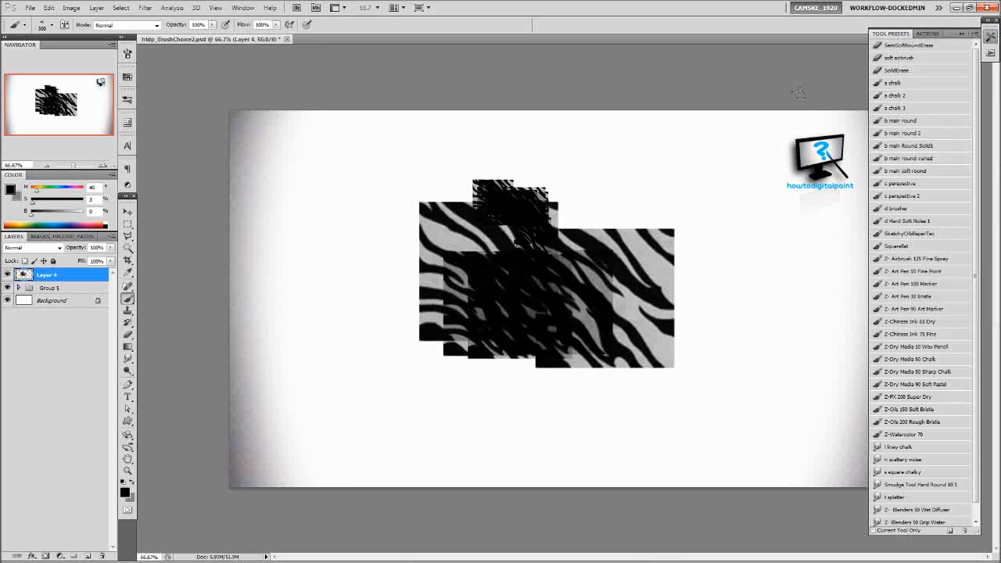
{"action": "left_click", "coordinate": [928, 34]}
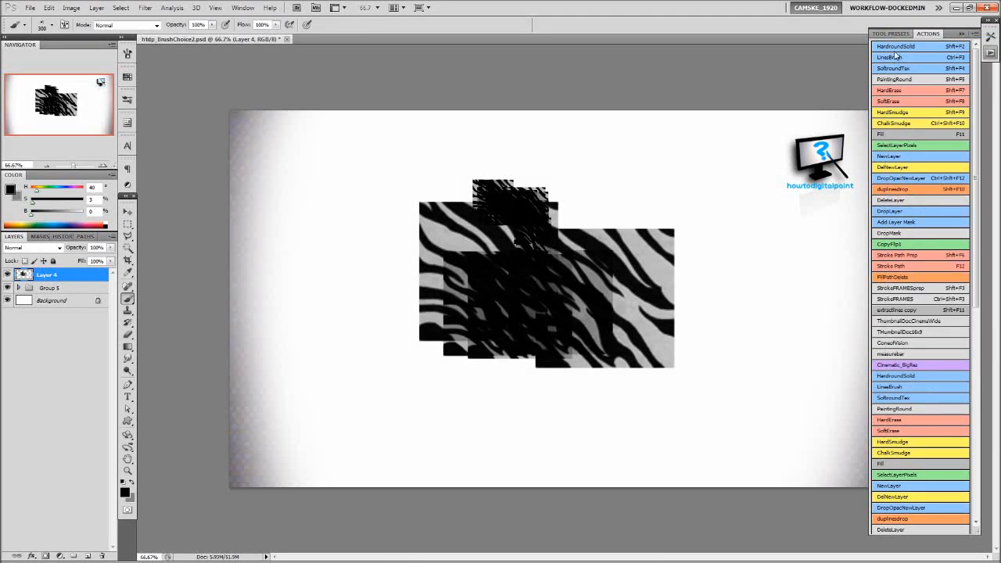
- Create a new action named SelectAnimal and assign it a function key
{"action": "left_click", "coordinate": [973, 33]}
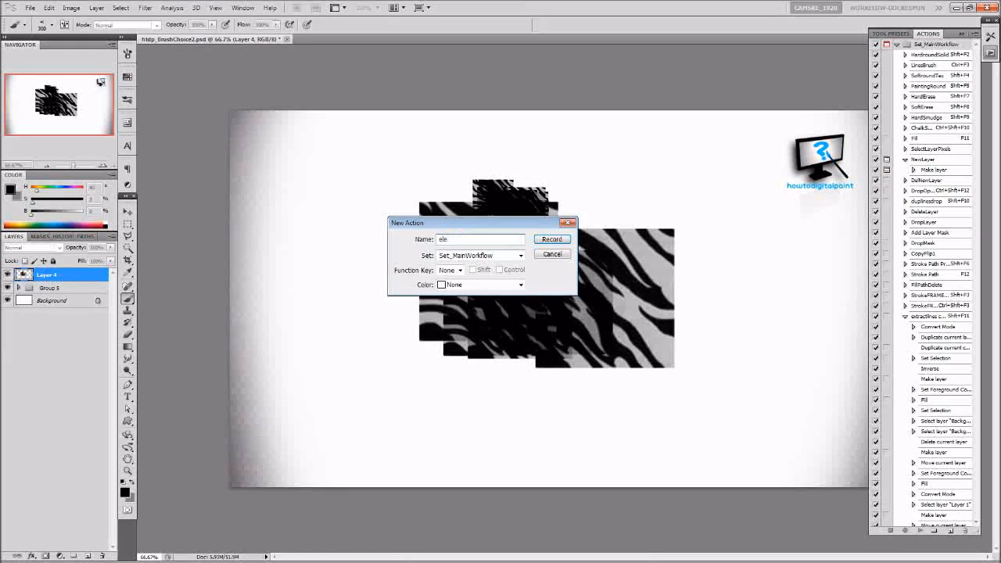
{"action": "type", "text": "Selectan"}
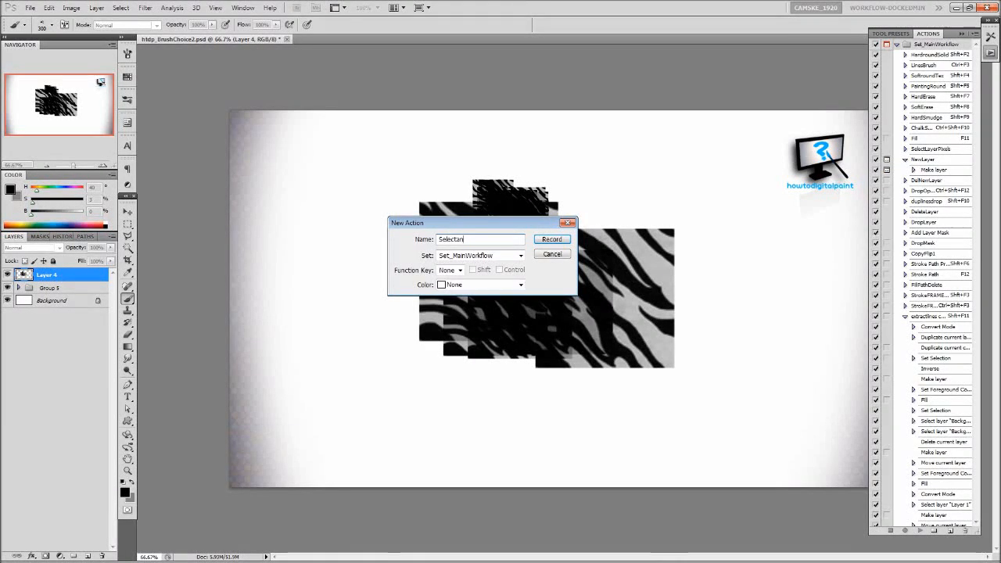
{"action": "type", "text": "Animal"}
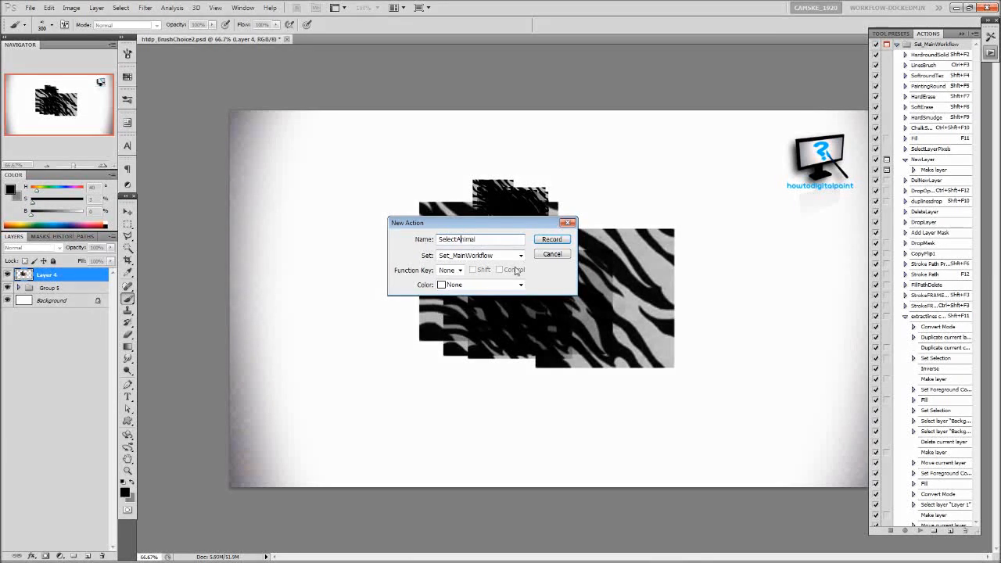
{"action": "left_click", "coordinate": [460, 269]}
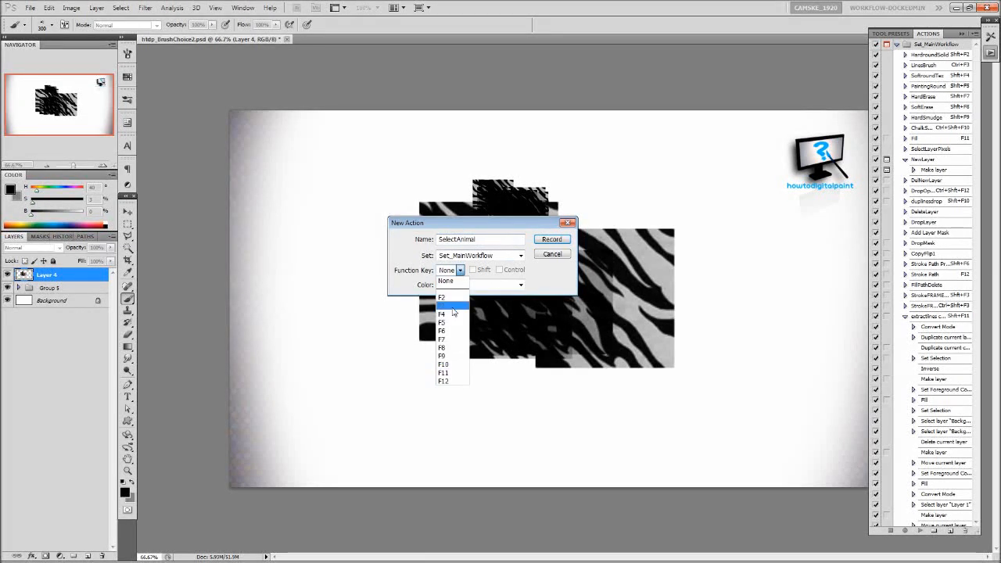
{"action": "left_click", "coordinate": [445, 381]}
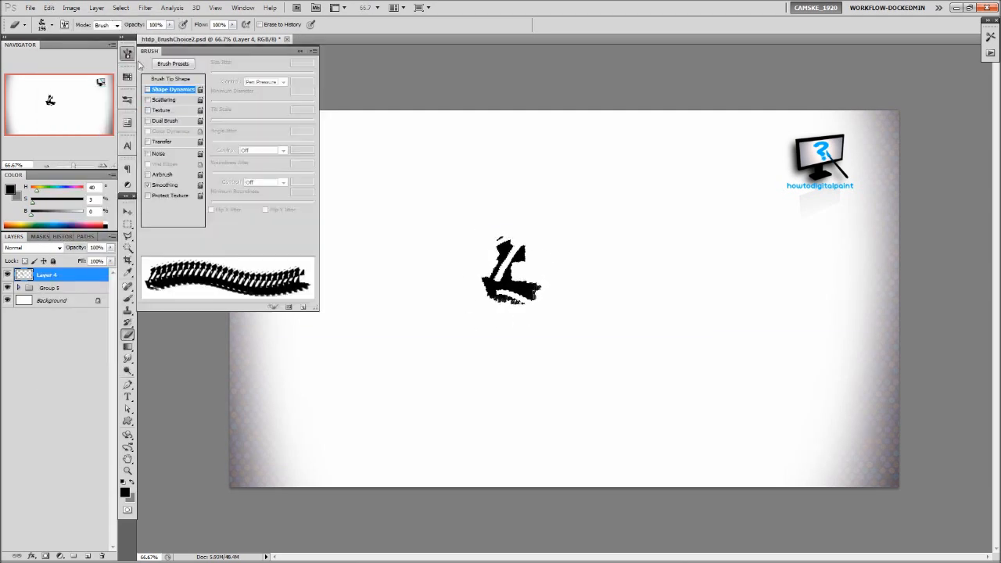
- Adjust the brush tip spacing and paint a long textured stroke across the canvas centre
{"action": "left_click", "coordinate": [172, 79]}
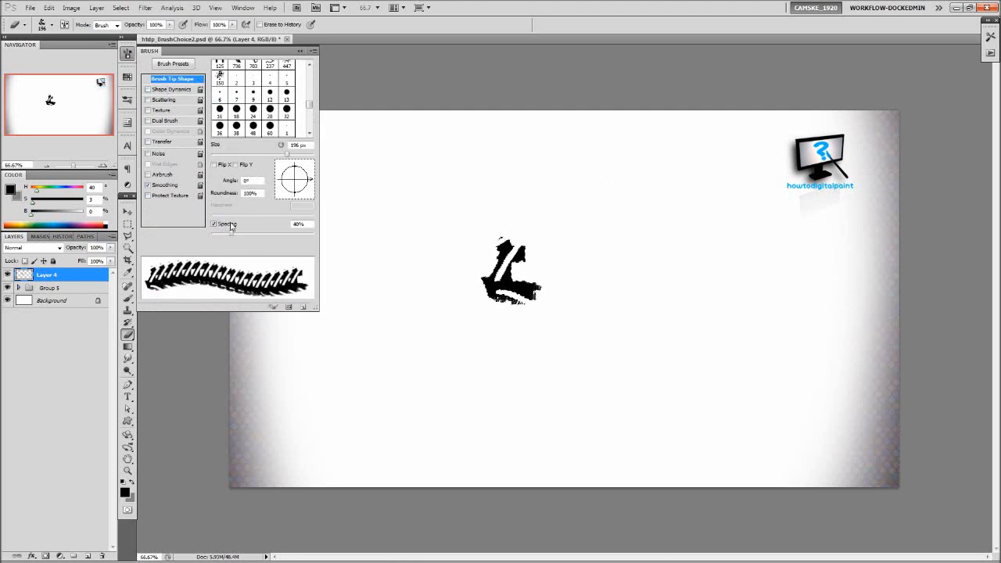
{"action": "left_click", "coordinate": [171, 89]}
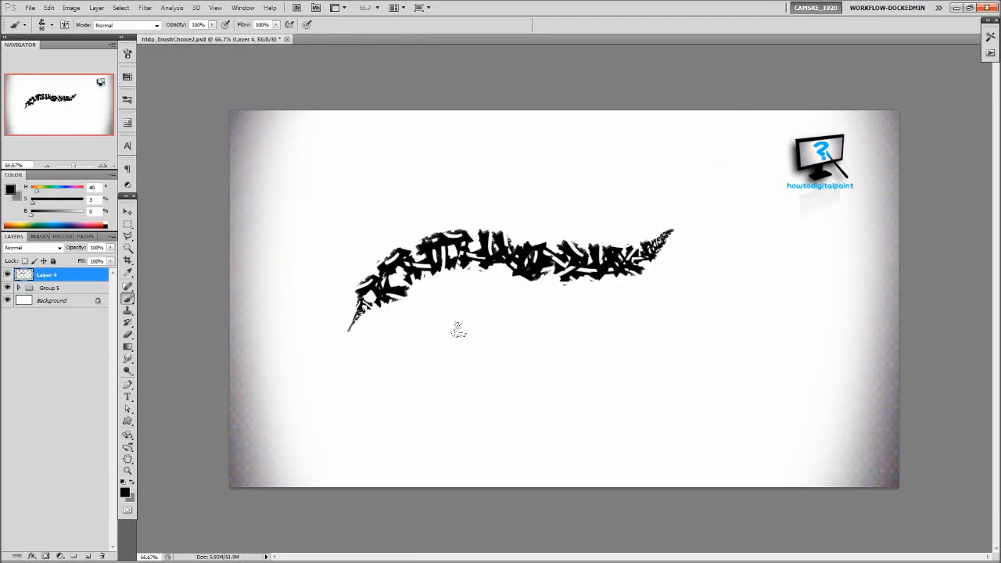
{"action": "left_click_drag", "start_coordinate": [399, 344], "coordinate": [665, 394]}
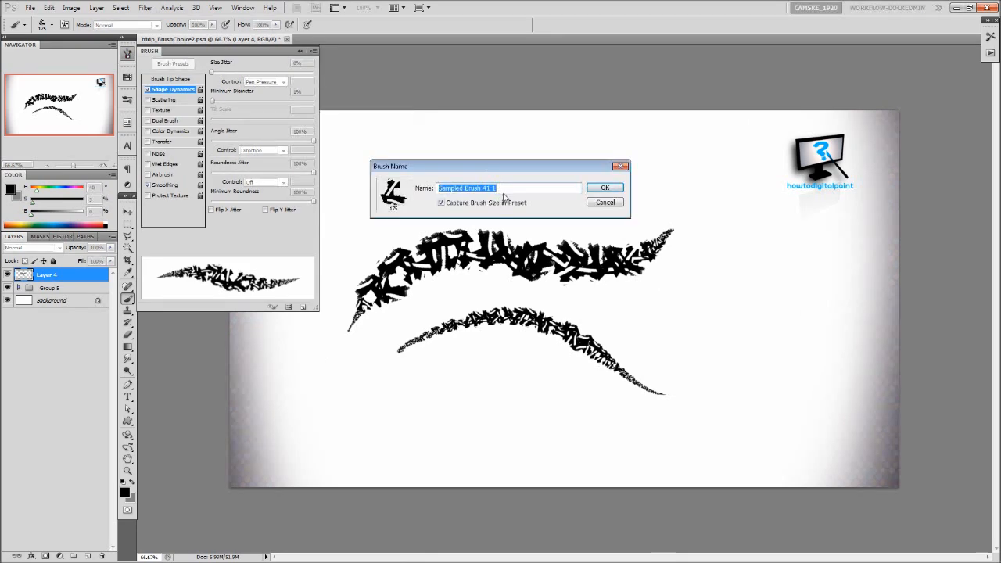
- Save the strokes as a brush preset, cancel the tool preset, and change the Brush Presets view
{"action": "left_click", "coordinate": [604, 187]}
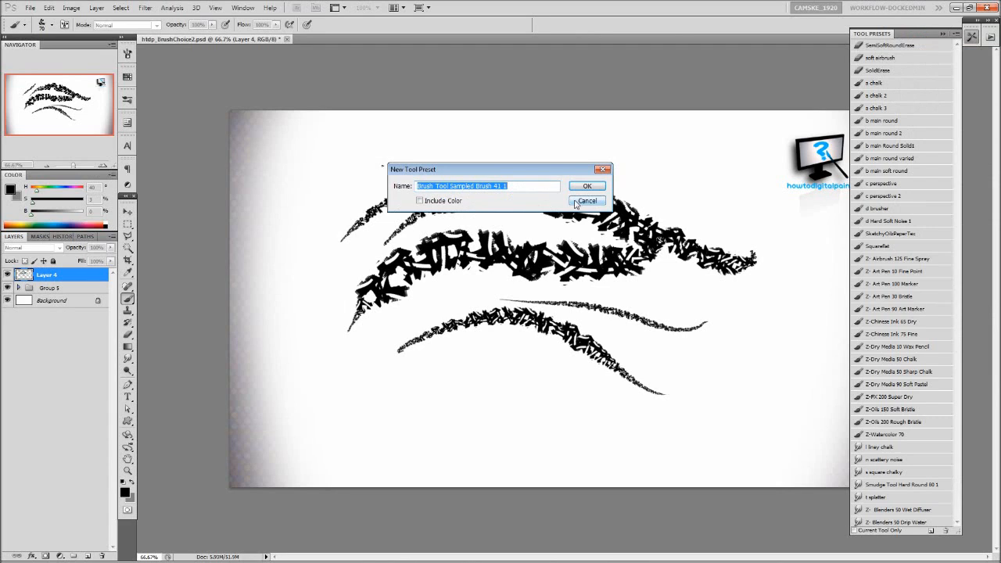
{"action": "left_click", "coordinate": [588, 200]}
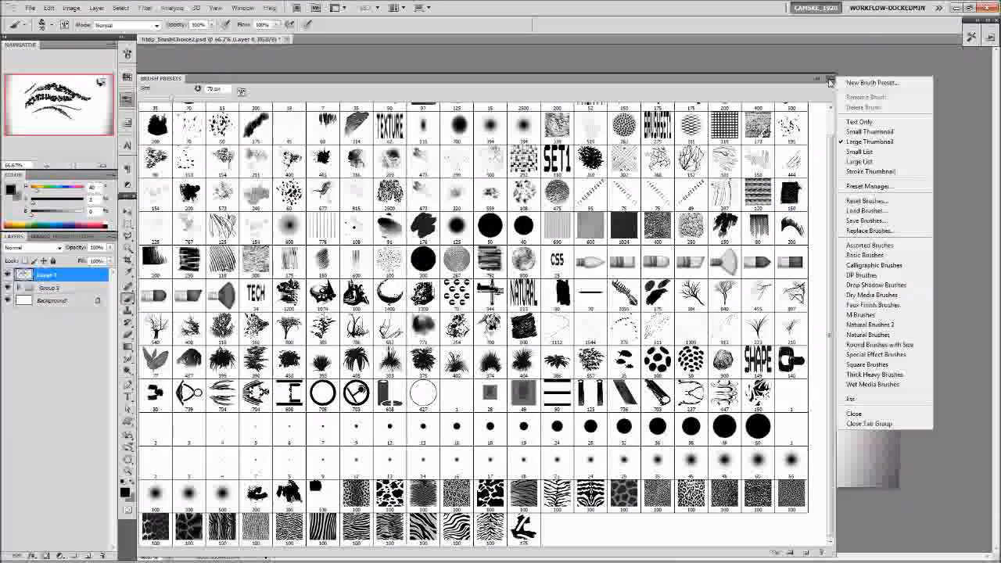
{"action": "left_click", "coordinate": [866, 219]}
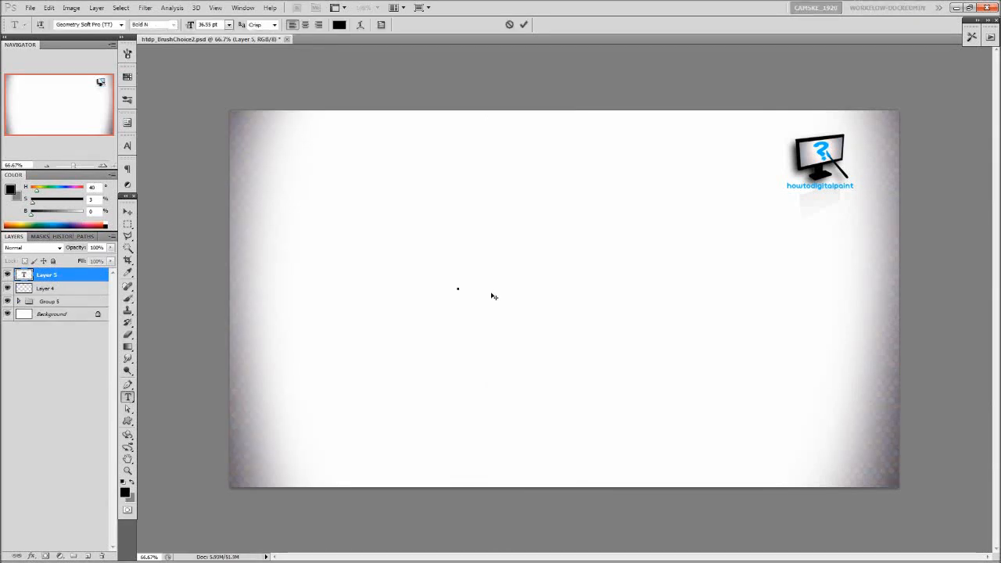
- Type SET2 and define it as a brush preset serving as a separator tag
{"action": "type", "text": "SET2"}
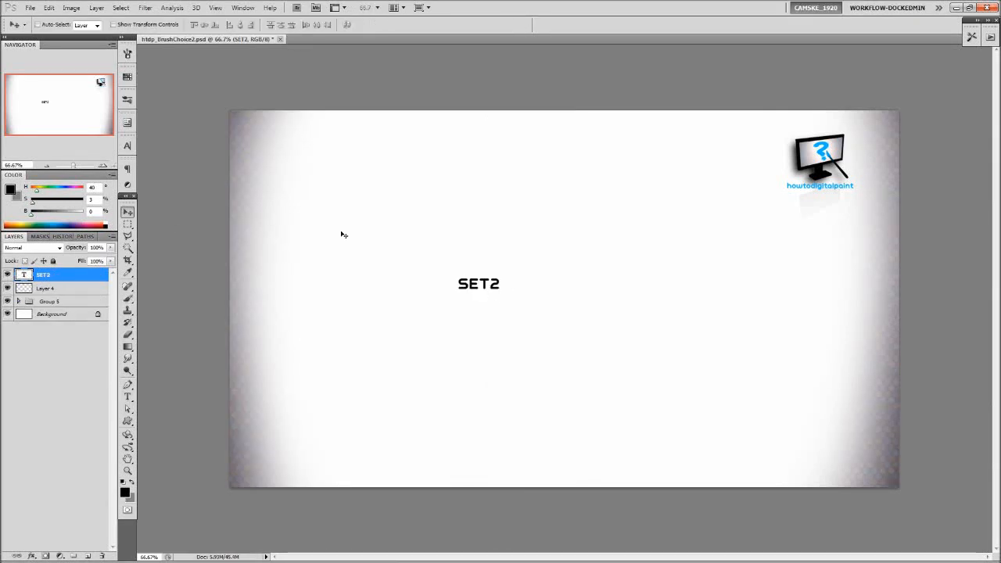
{"action": "left_click", "coordinate": [49, 8]}
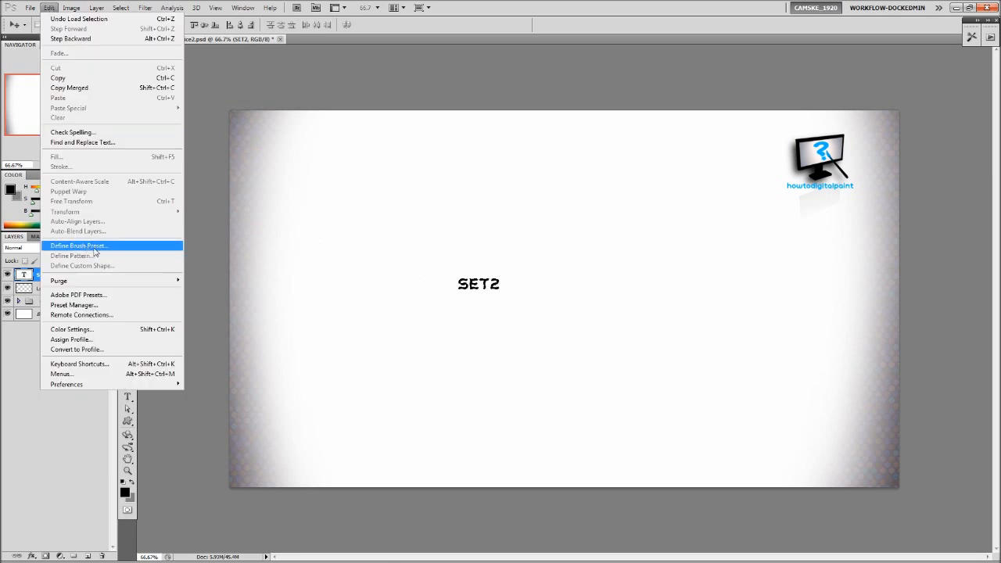
{"action": "left_click", "coordinate": [78, 246]}
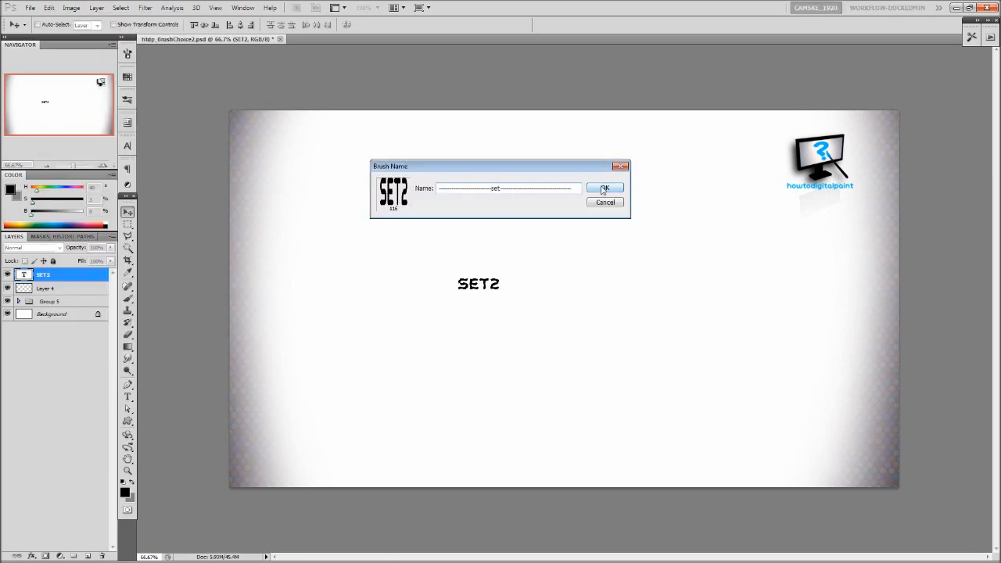
{"action": "left_click", "coordinate": [603, 188]}
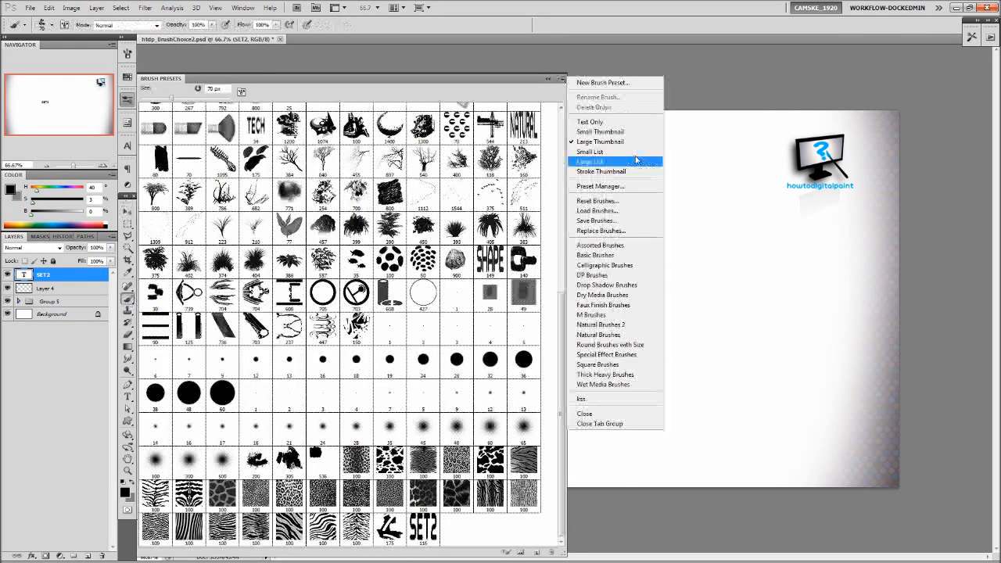
- Show brush presets as a Large List and view tool presets in the Preset Manager
{"action": "left_click", "coordinate": [600, 186]}
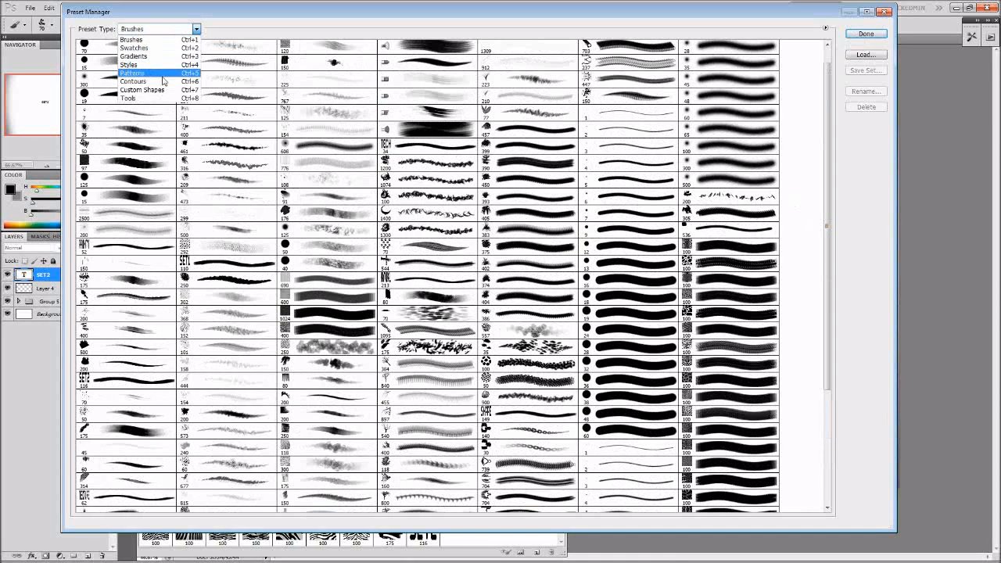
{"action": "left_click", "coordinate": [140, 97]}
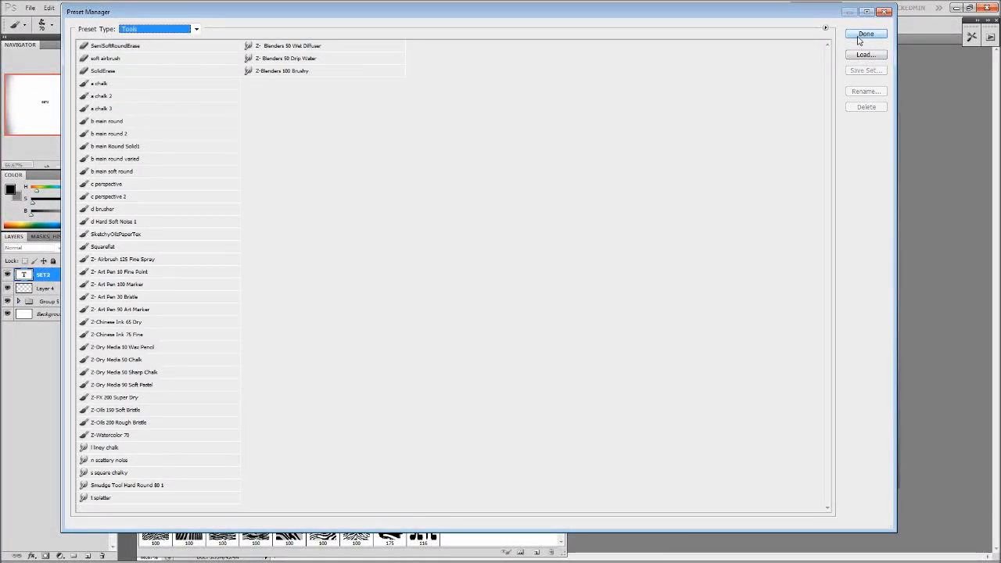
{"action": "left_click", "coordinate": [865, 34]}
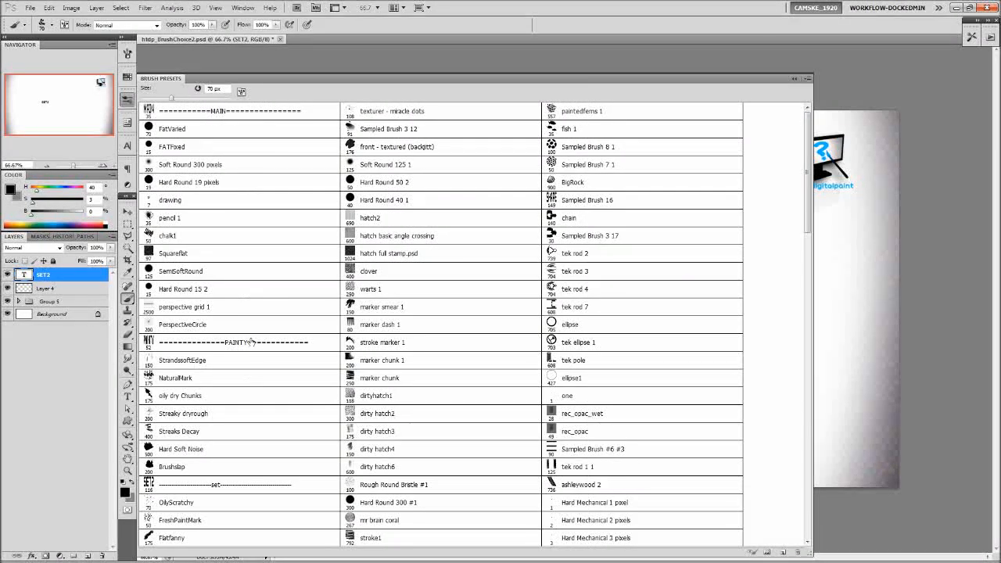
- Scroll to a brush near the end of the list and confirm its new name
{"action": "scroll", "scroll_direction": "down", "scroll_amount": 3}
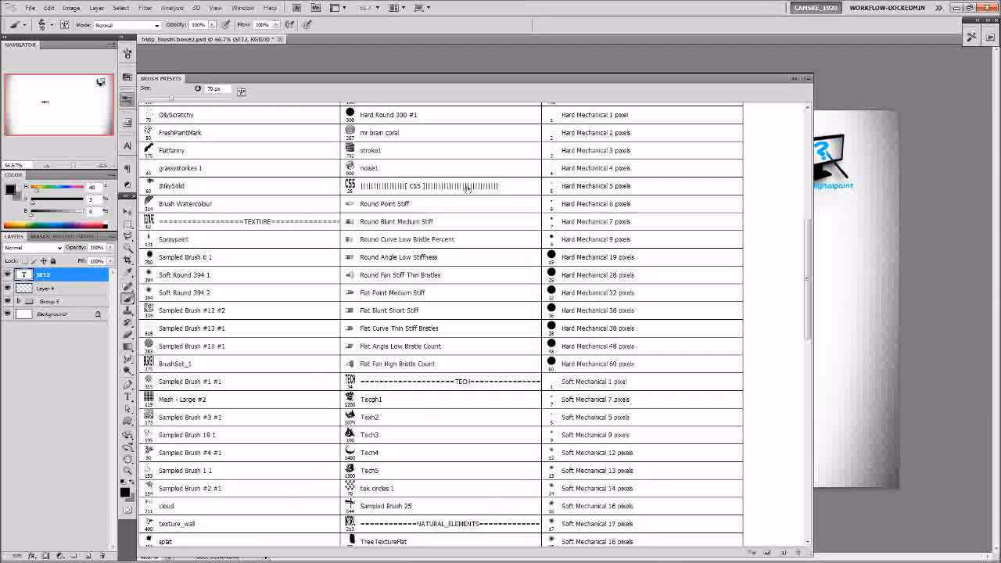
{"action": "scroll", "scroll_direction": "down", "scroll_amount": 3}
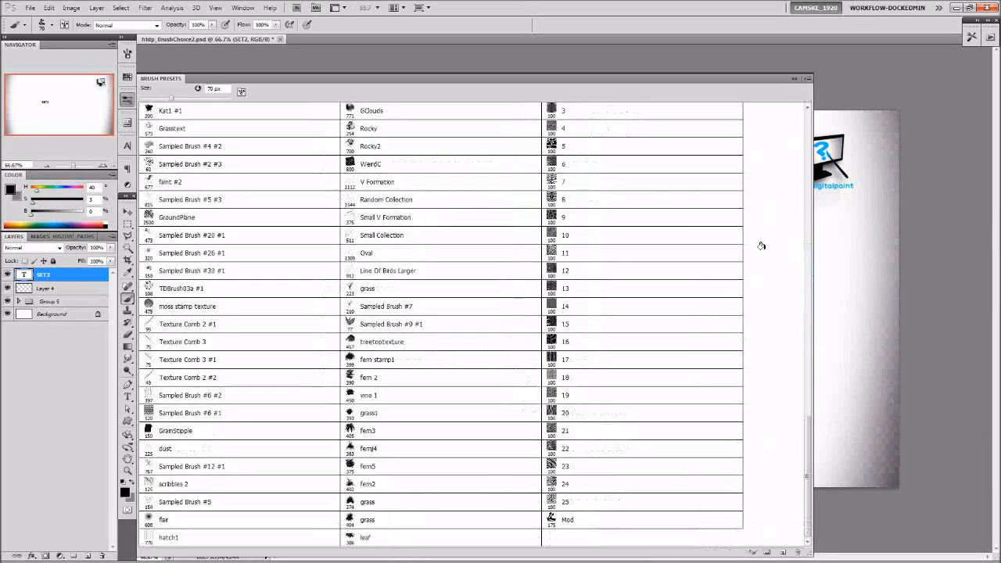
{"action": "mouse_move", "coordinate": [757, 288]}
{"action": "type", "text": "gl"}
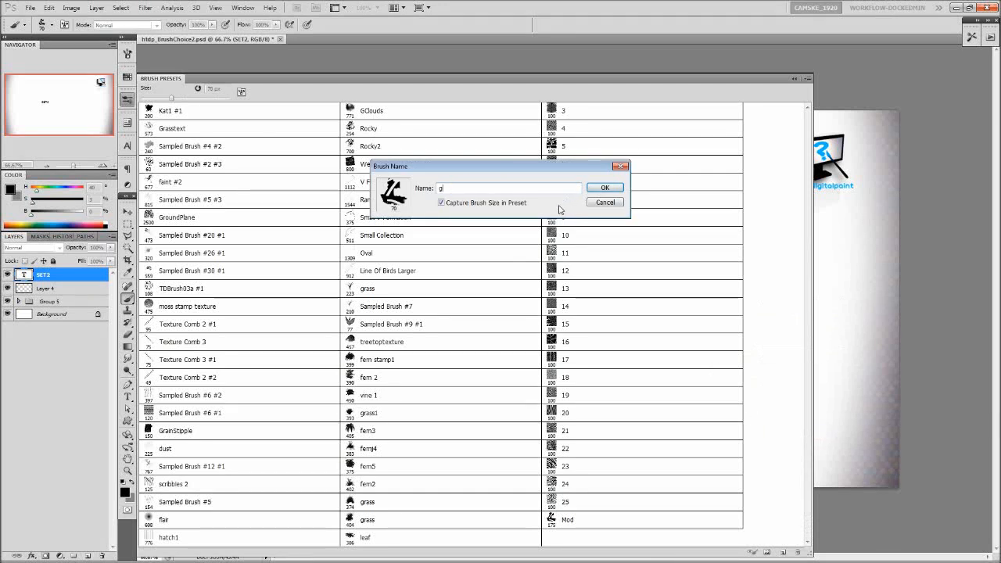
{"action": "left_click", "coordinate": [604, 188]}
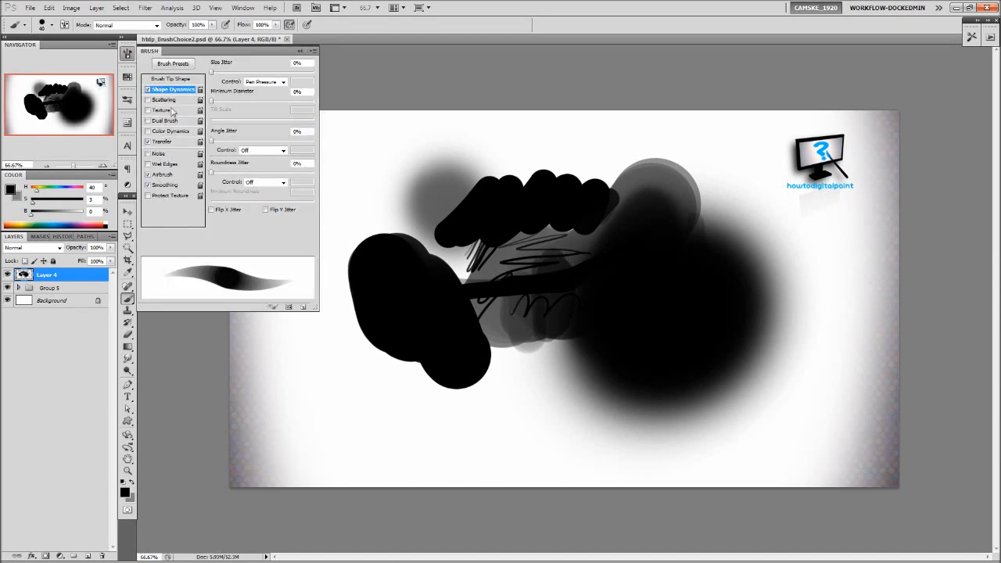
{"action": "mouse_move", "coordinate": [171, 147]}
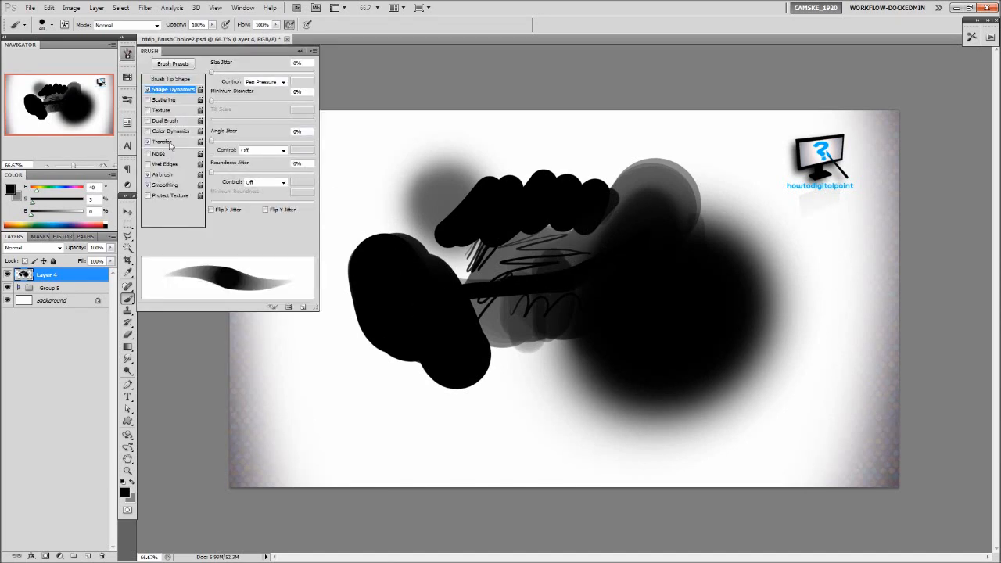
- Close the Brush panel and paint a dark stroke across the top of the blobs
{"action": "left_click", "coordinate": [163, 141]}
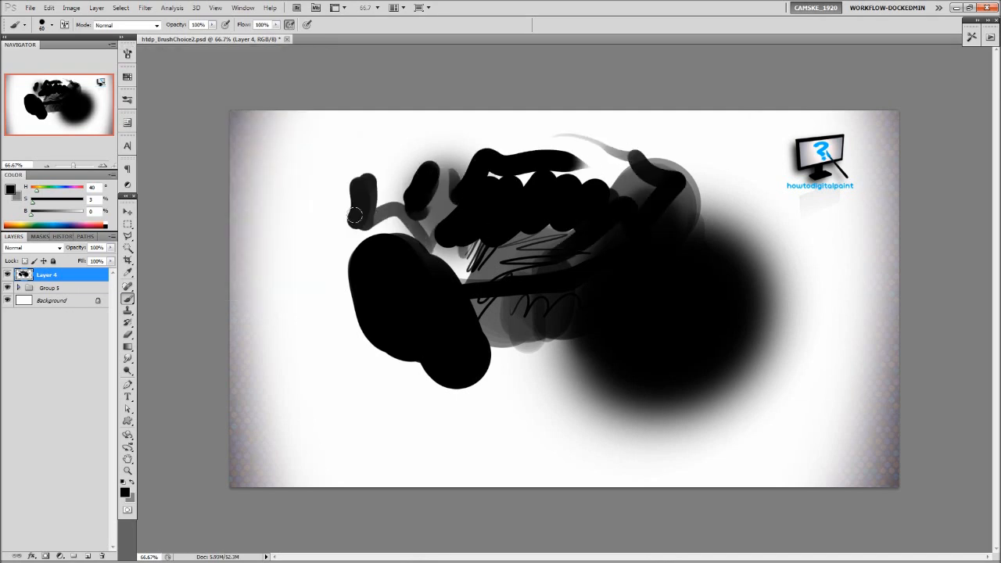
{"action": "left_click_drag", "start_coordinate": [353, 216], "coordinate": [500, 282]}
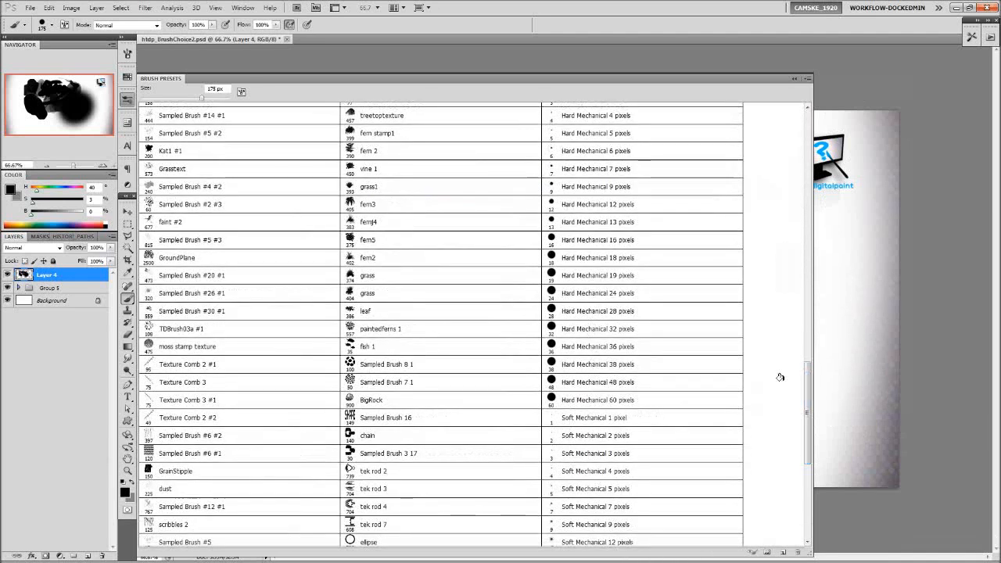
{"action": "scroll", "scroll_direction": "down", "scroll_amount": 3}
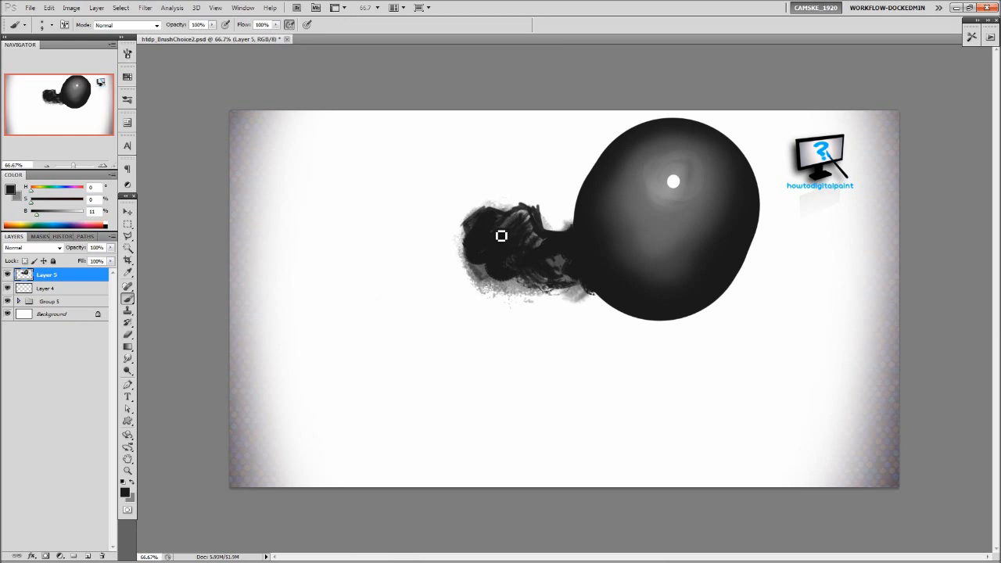
{"action": "mouse_move", "coordinate": [482, 238]}
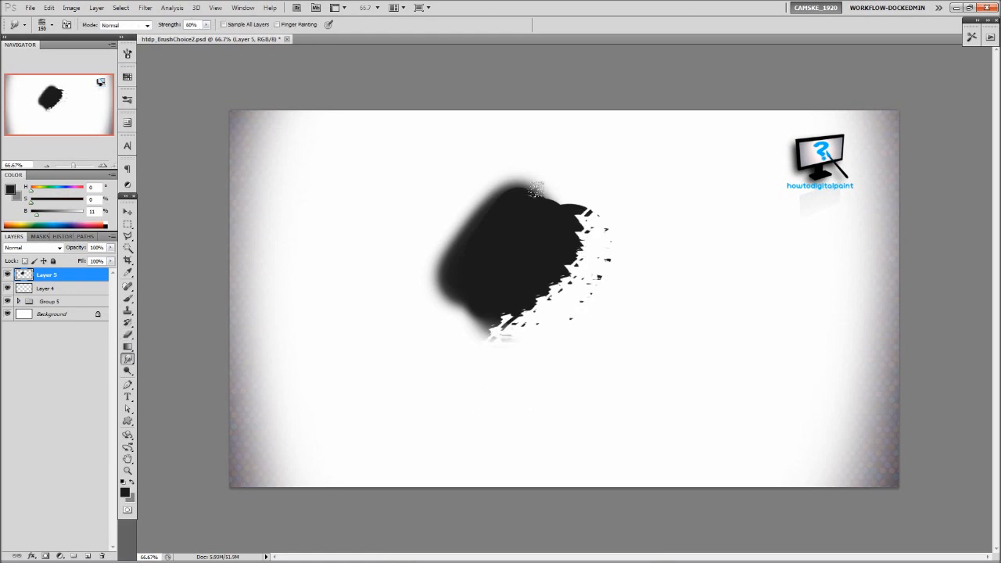
- Lasso a freehand selection around the smudged shape
{"action": "left_click", "coordinate": [128, 373]}
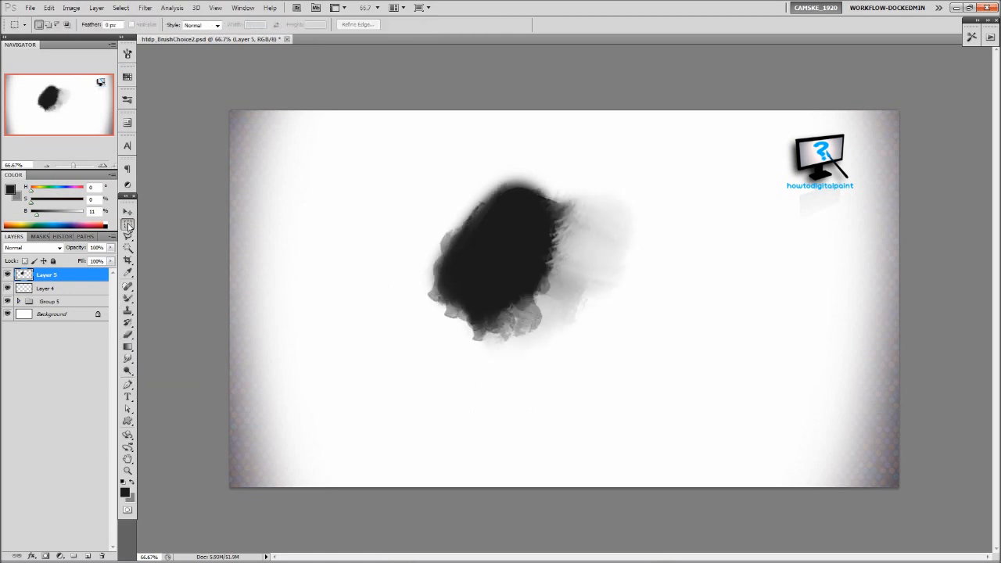
{"action": "left_click_drag", "start_coordinate": [524, 226], "coordinate": [604, 276]}
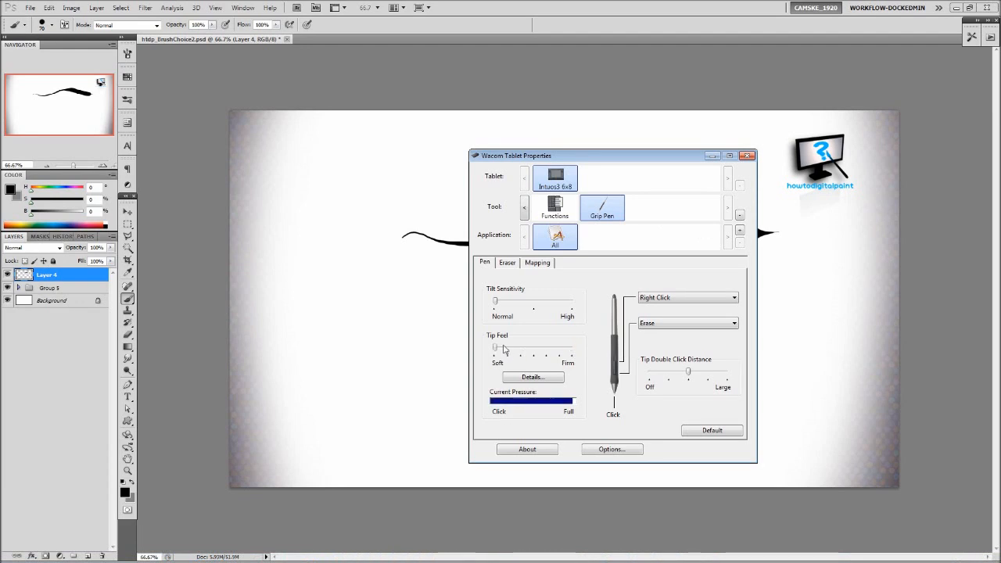
- Close the Wacom Tablet Properties after adjusting the pen's Tip Feel
{"action": "left_click", "coordinate": [748, 154]}
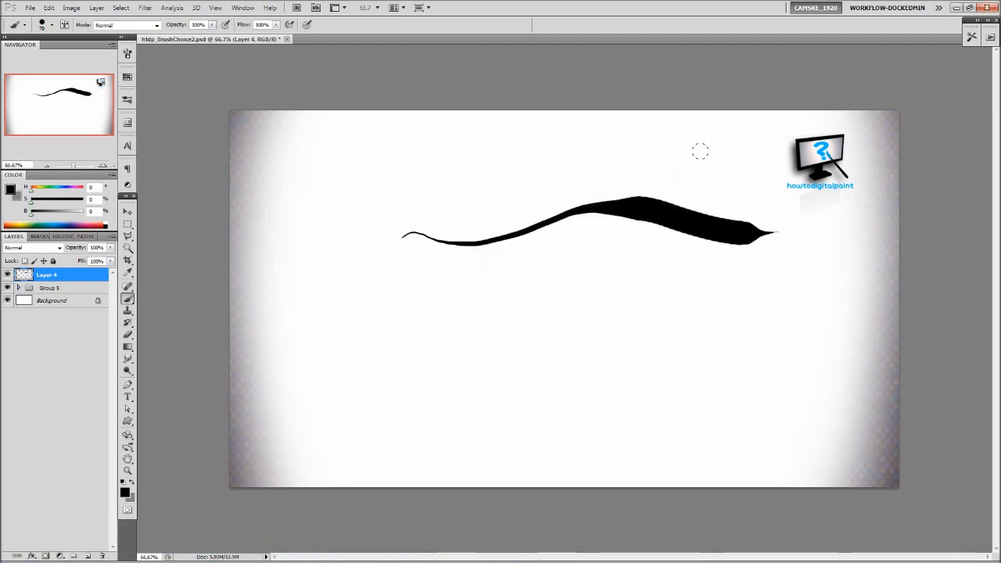